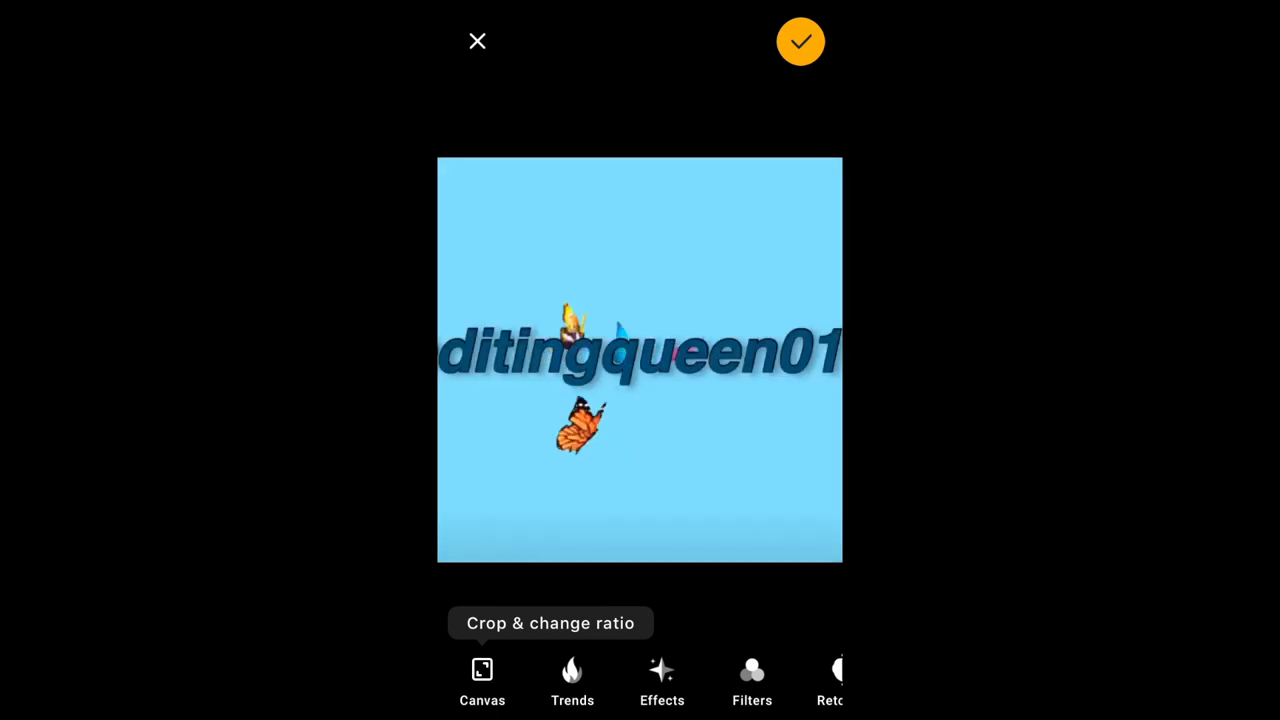
Crop the editingqueen01 intro to a Square canvas ratio.
{"action": "left_click", "coordinate": [482, 676]}
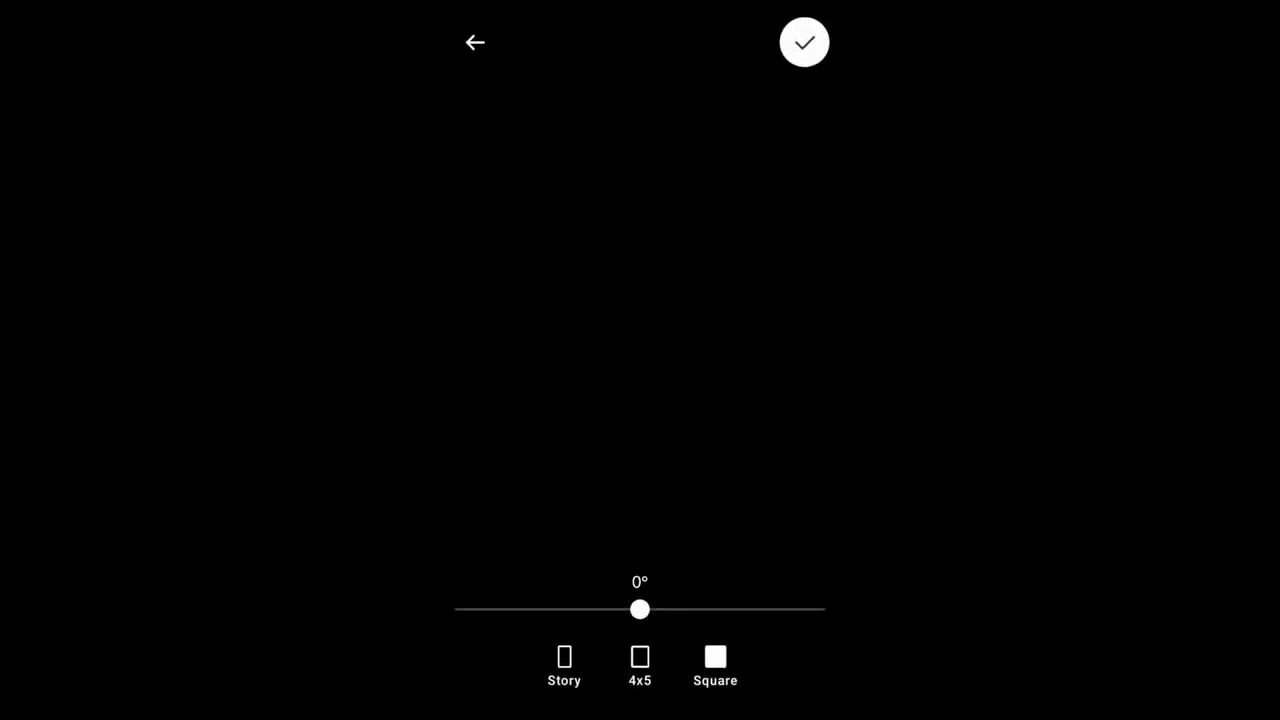
{"action": "left_click", "coordinate": [802, 42]}
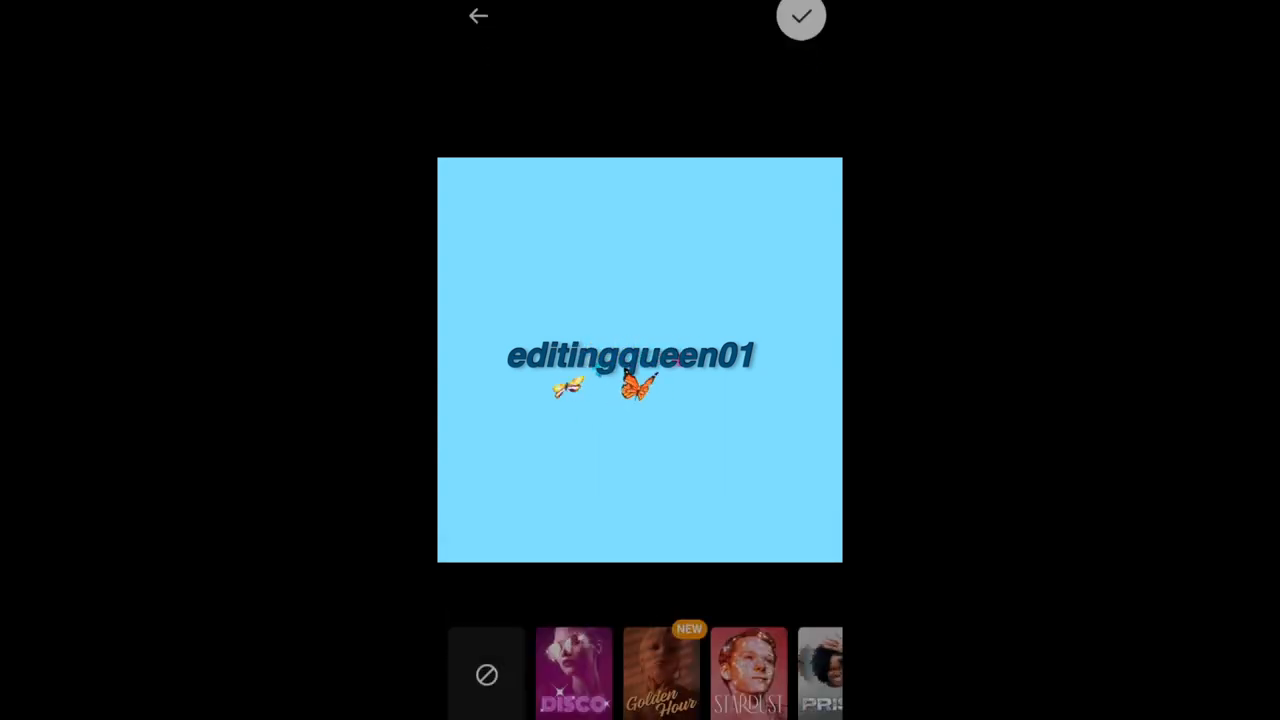
Browse the ALL effects category and expand the Disco effect's numbered variations.
{"action": "scroll", "scroll_direction": "left", "scroll_amount": 3}
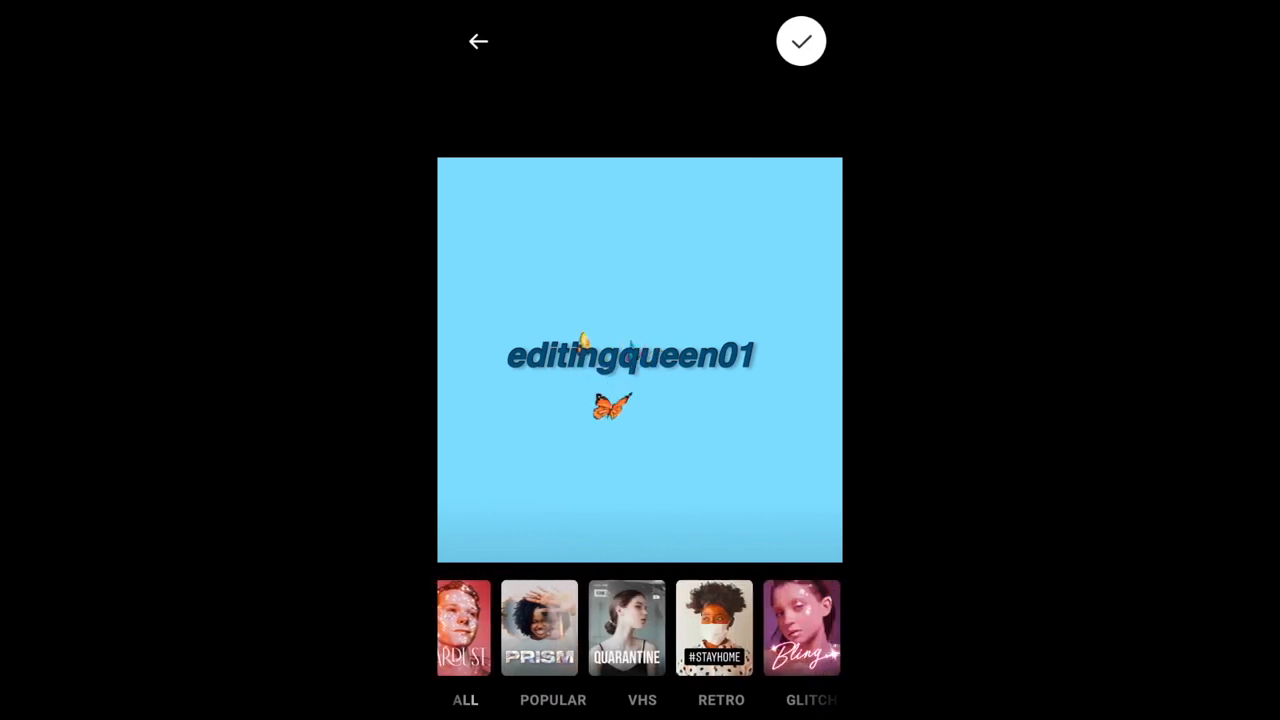
{"action": "left_click", "coordinate": [810, 628]}
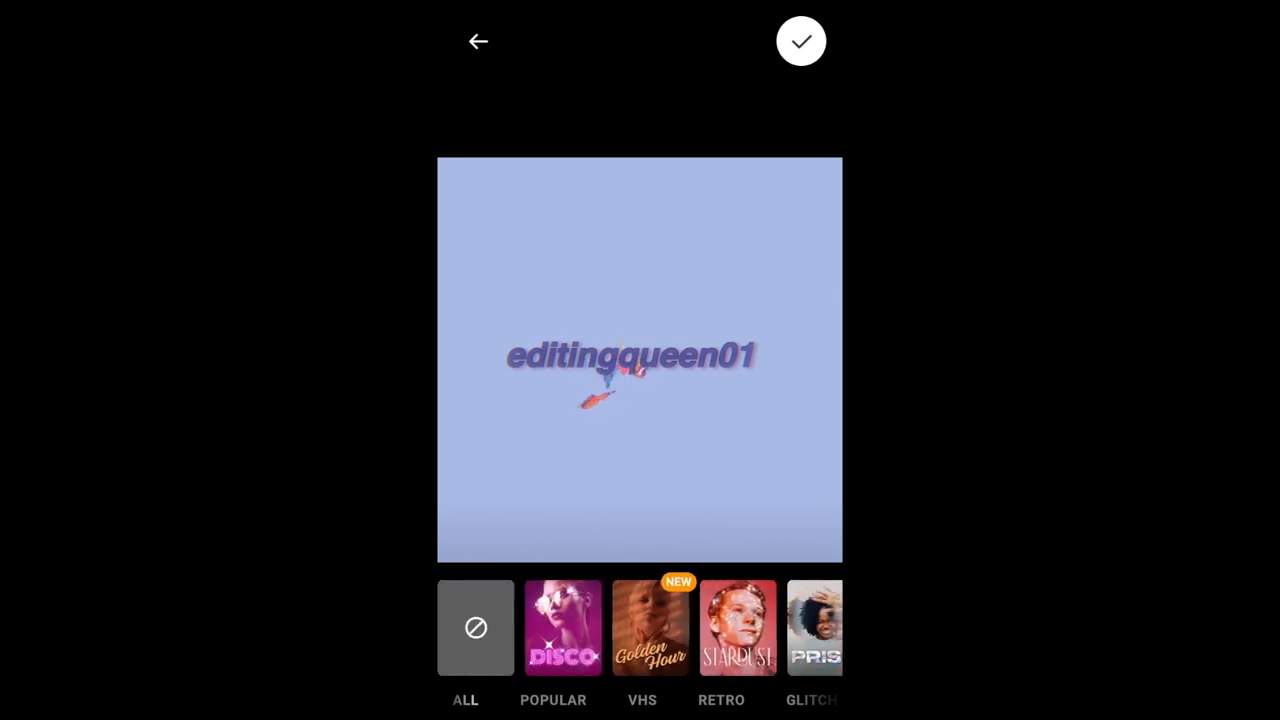
{"action": "left_click", "coordinate": [564, 628]}
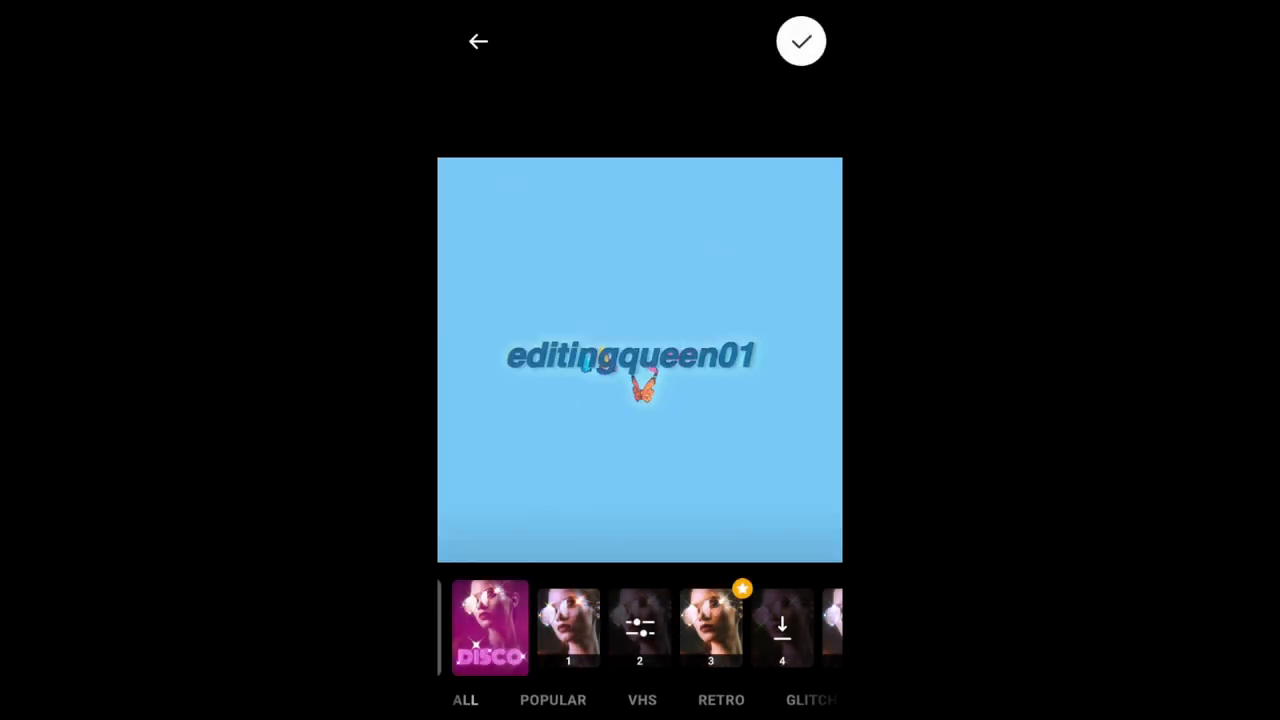
Scroll to the Prism effect and apply one of its numbered variations to the intro.
{"action": "scroll", "scroll_direction": "left", "scroll_amount": 3}
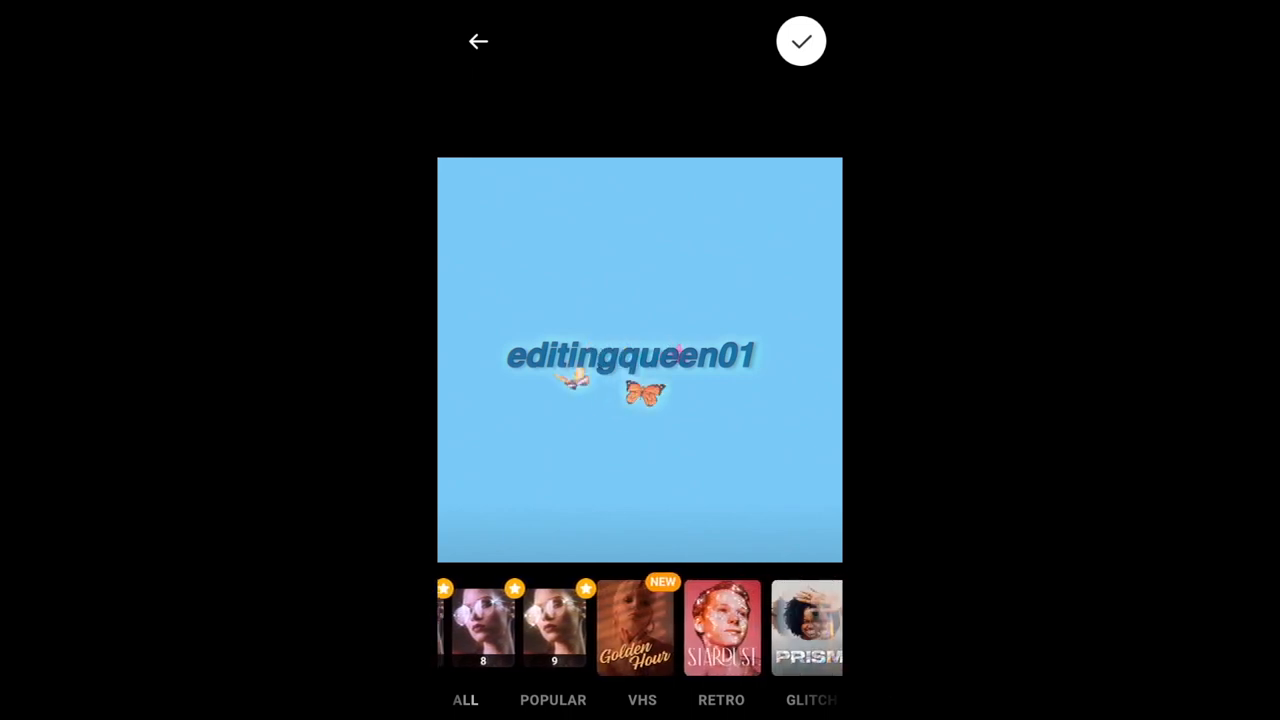
{"action": "scroll", "scroll_direction": "left", "scroll_amount": 3}
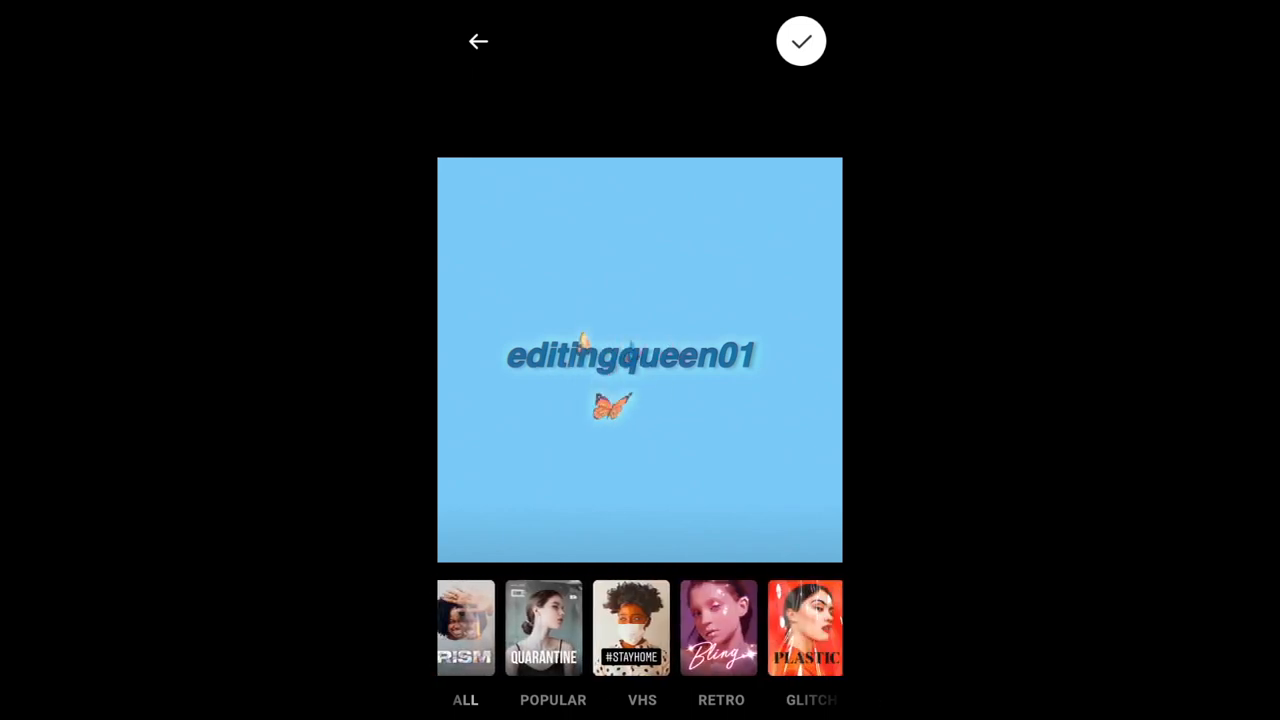
{"action": "left_click", "coordinate": [464, 628]}
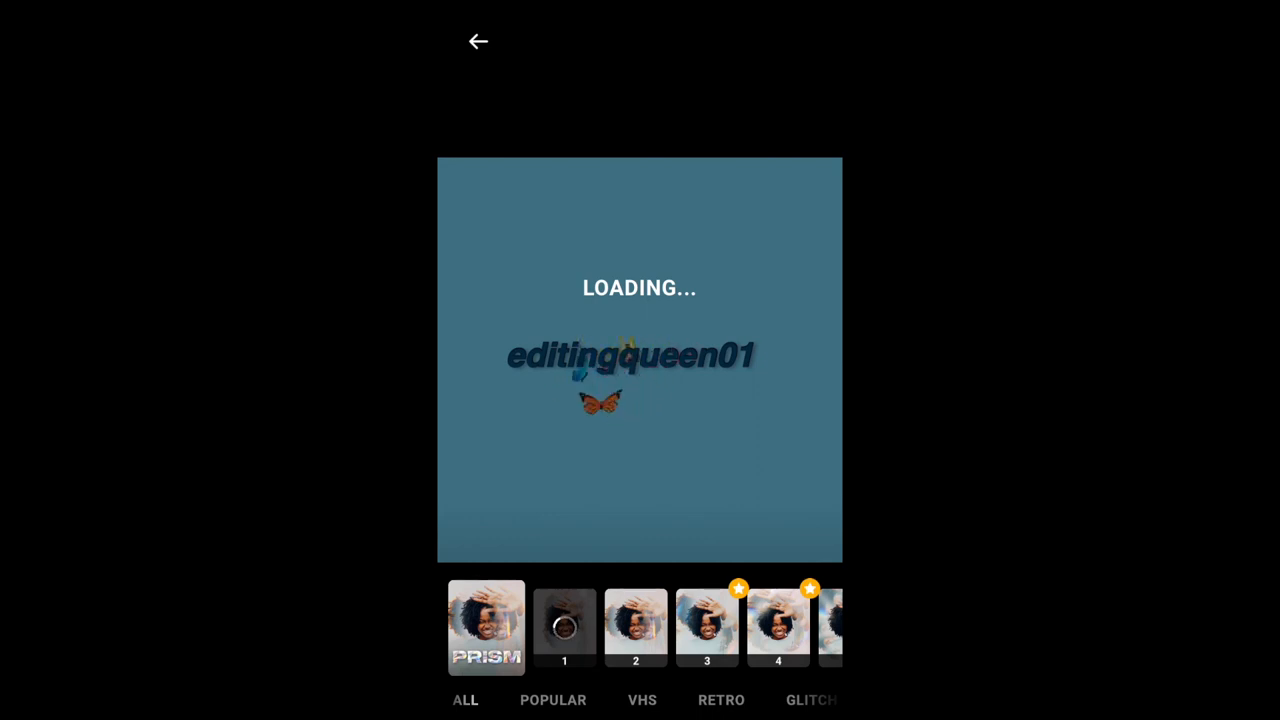
{"action": "left_click", "coordinate": [642, 700]}
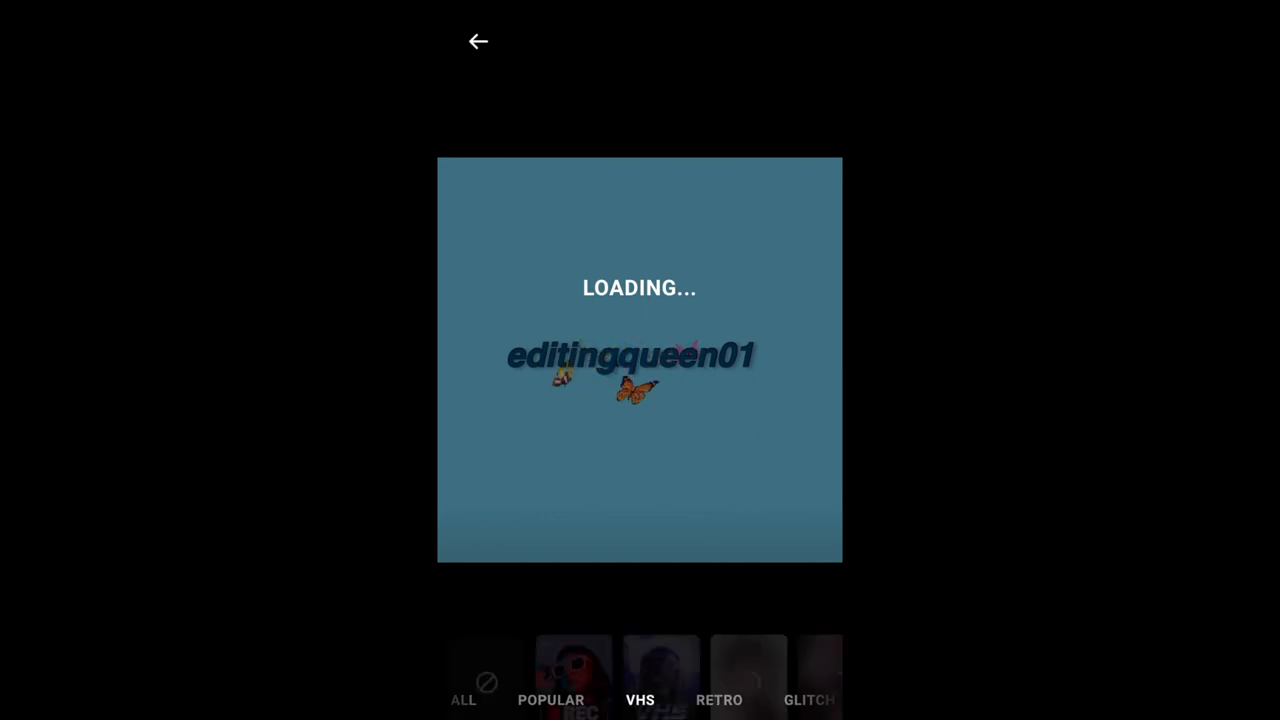